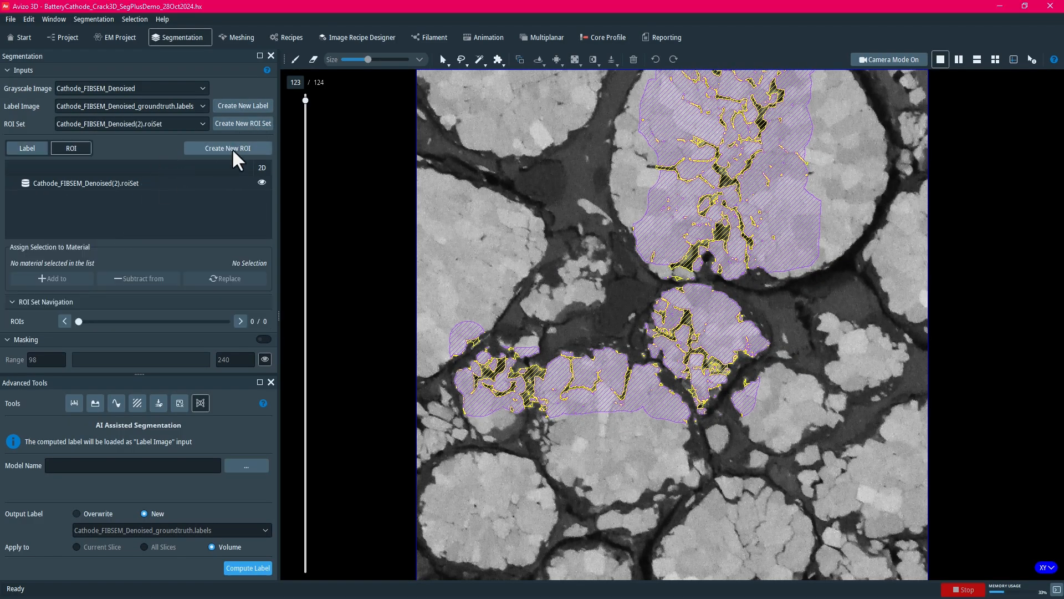
- Draw rectangular ROIs over the upper and lower cracked cathode particles
{"action": "left_click", "coordinate": [227, 148]}
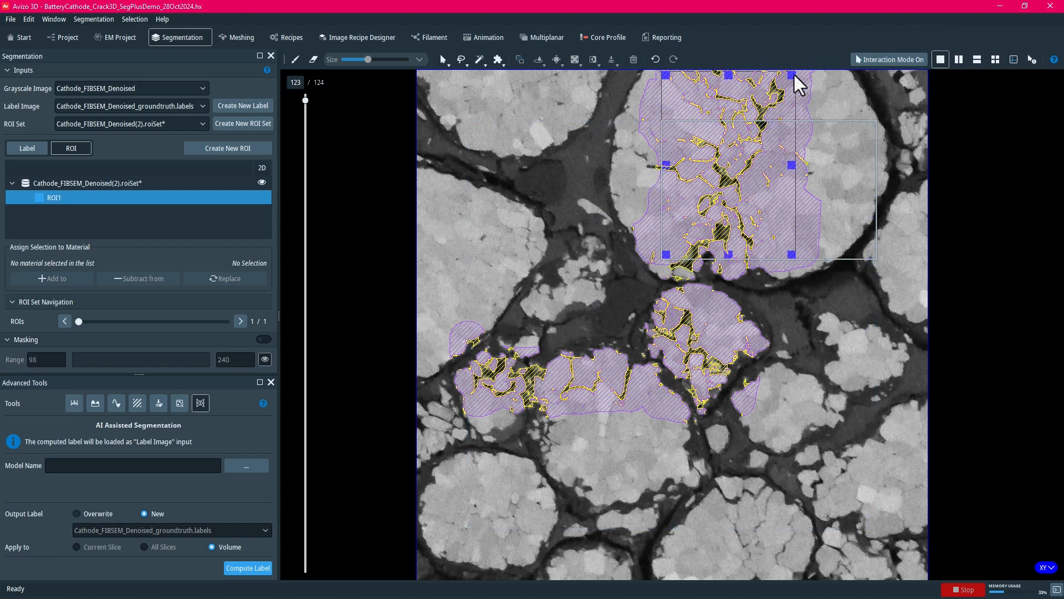
{"action": "left_click", "coordinate": [227, 148]}
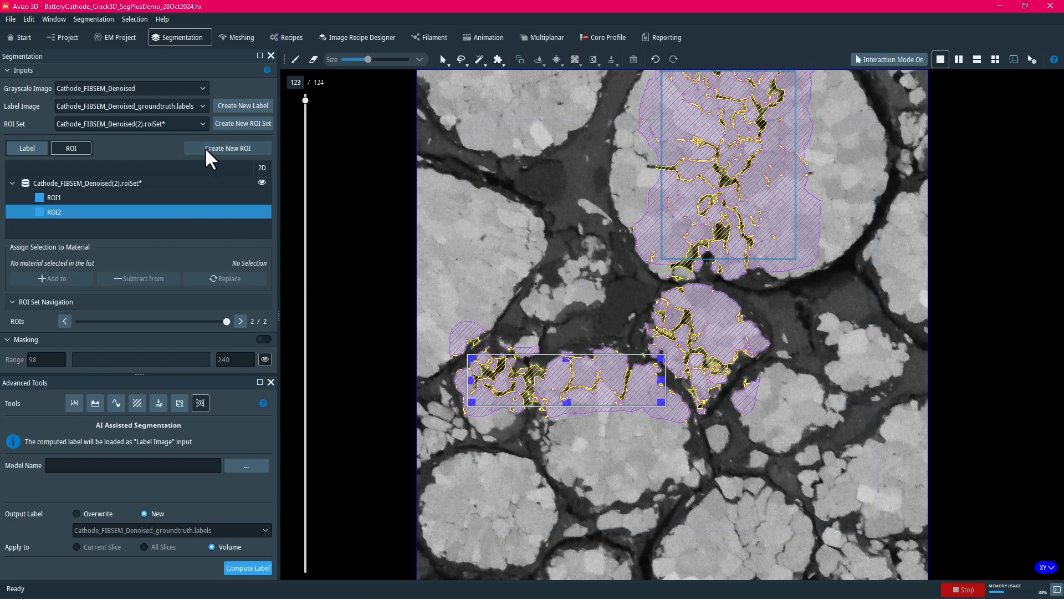
{"action": "left_click", "coordinate": [228, 148]}
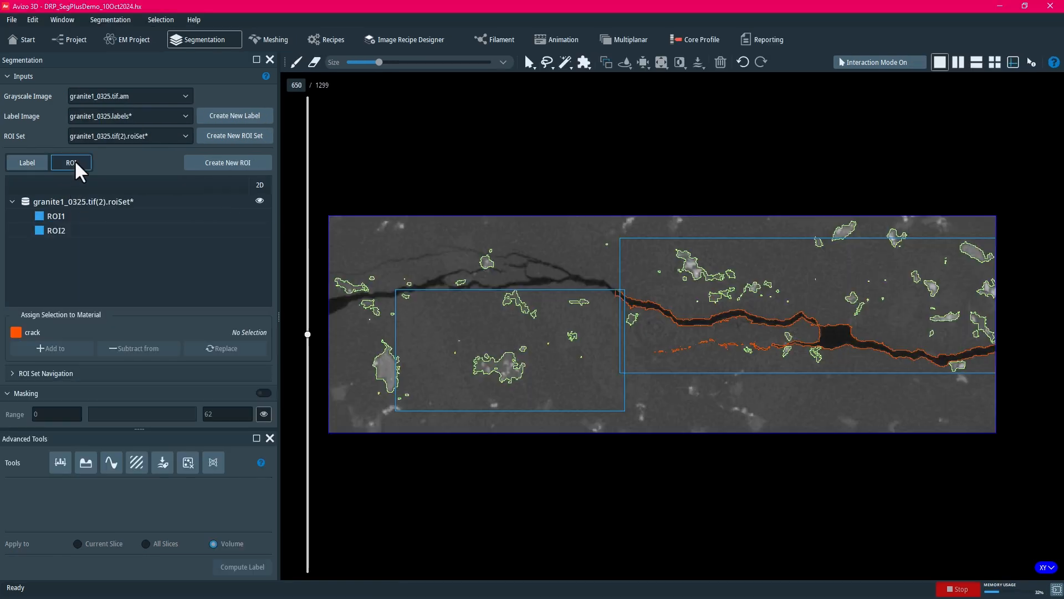
- Add a third ROI framing the left branching crack in the granite scan
{"action": "left_click", "coordinate": [227, 163]}
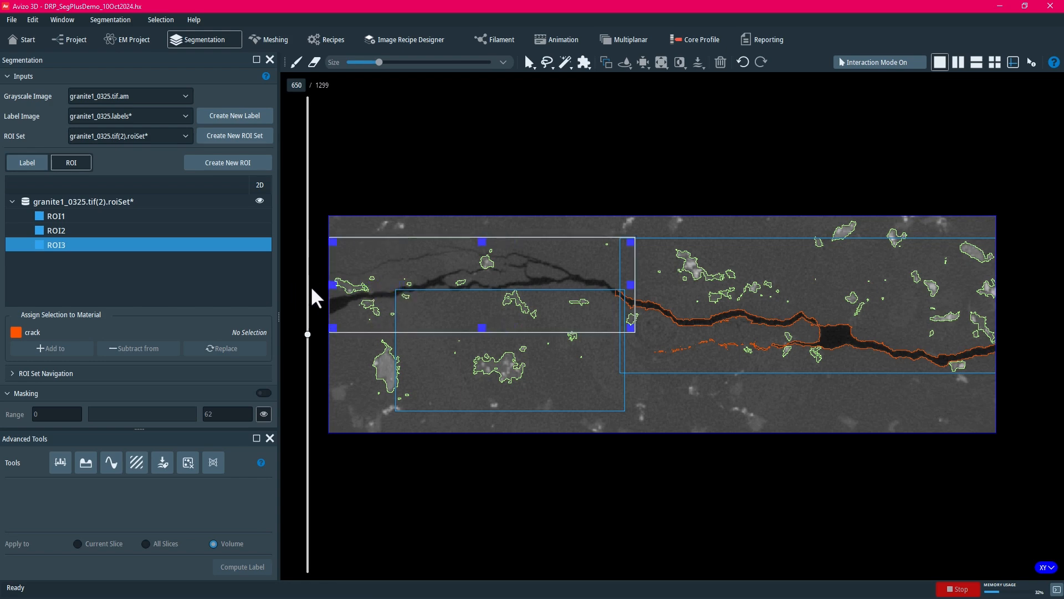
{"action": "left_click", "coordinate": [263, 392]}
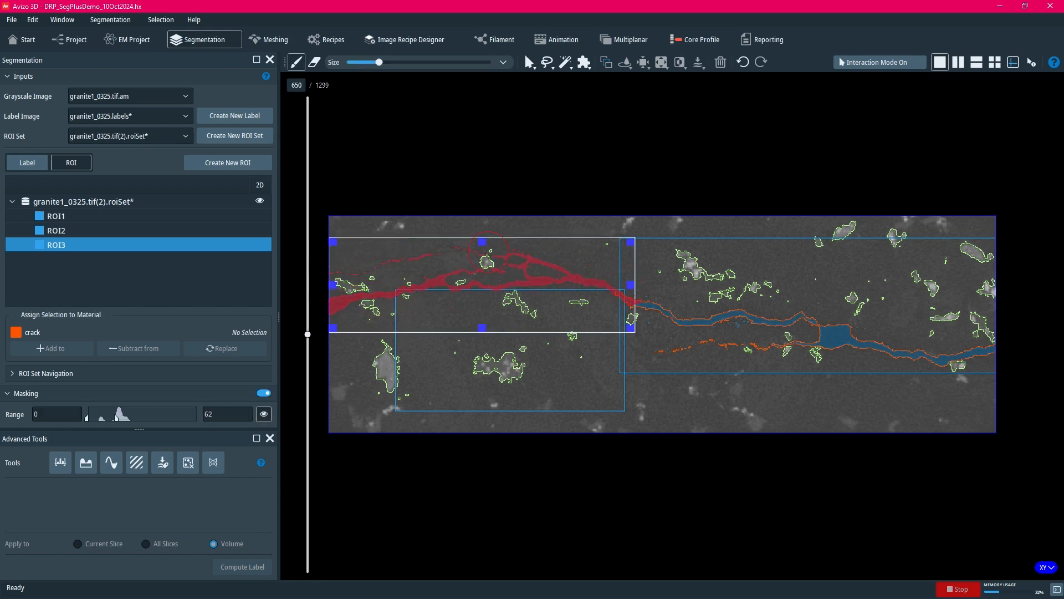
- Label the brushed left crack pixels as the crack material
{"action": "left_click", "coordinate": [27, 163]}
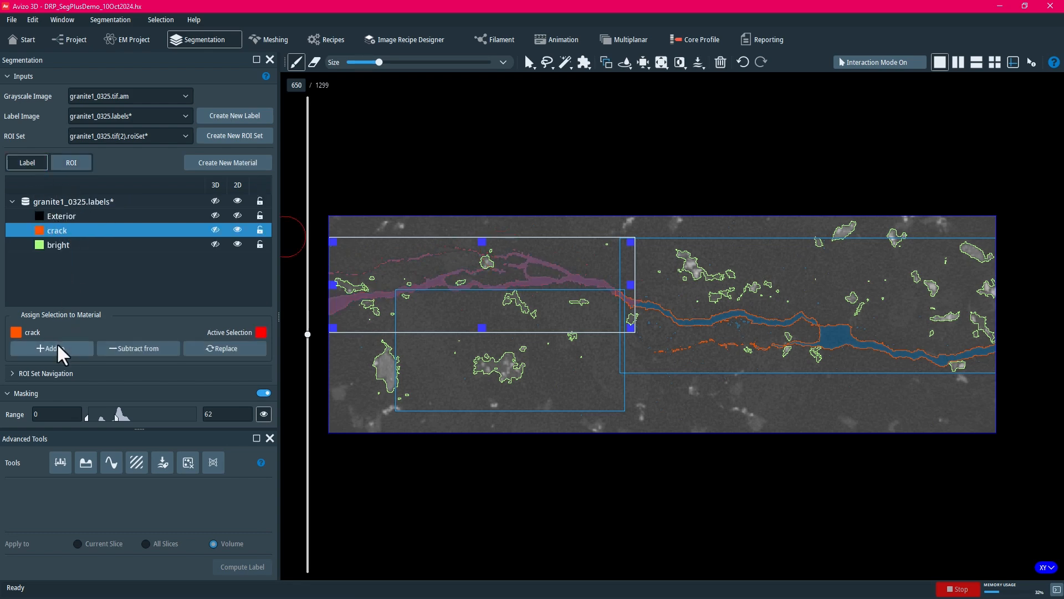
{"action": "left_click", "coordinate": [51, 349]}
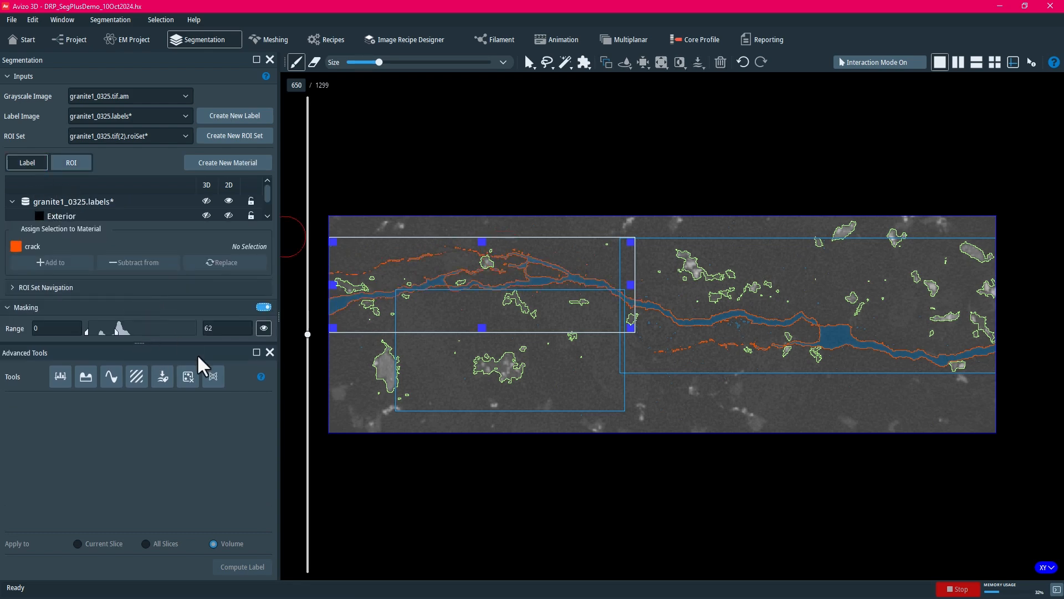
{"action": "left_click", "coordinate": [213, 376]}
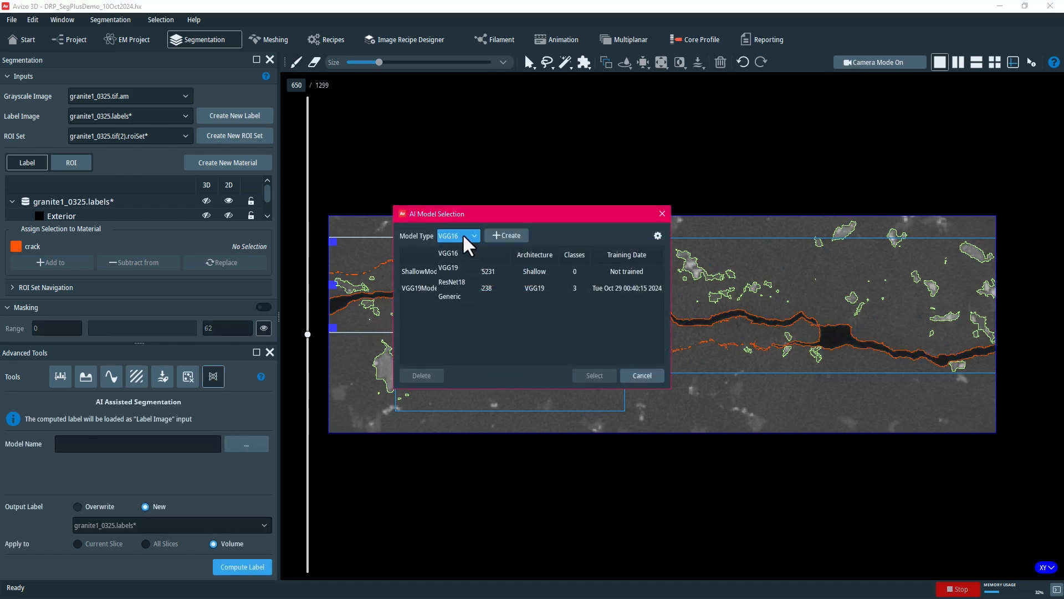
{"action": "mouse_move", "coordinate": [453, 294]}
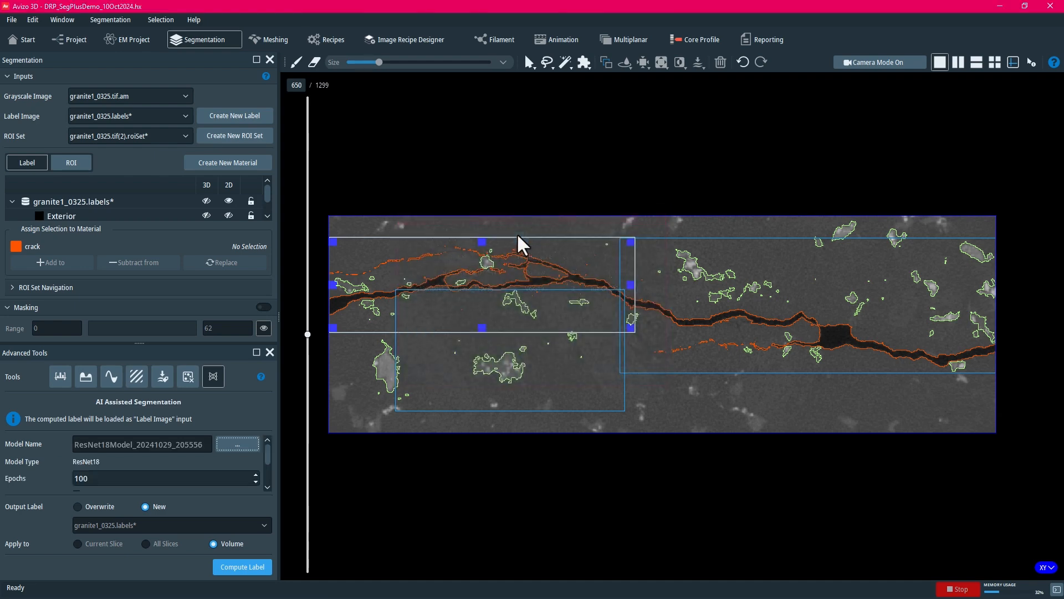
- Launch training of the new ResNet18 model with 100 epochs on the ROIs
{"action": "scroll", "scroll_direction": "down", "scroll_amount": 3}
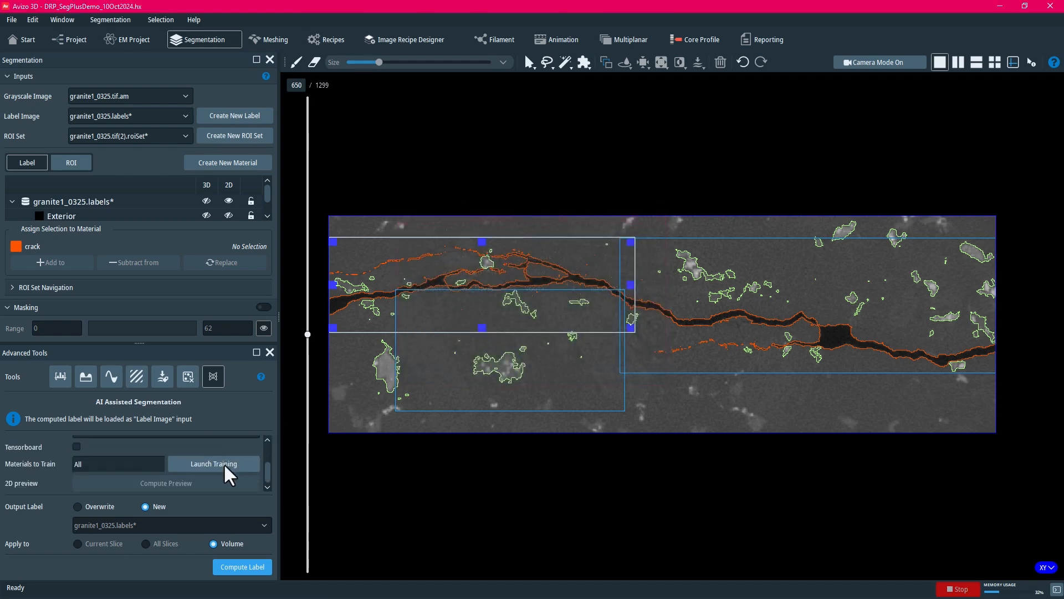
{"action": "left_click", "coordinate": [212, 463]}
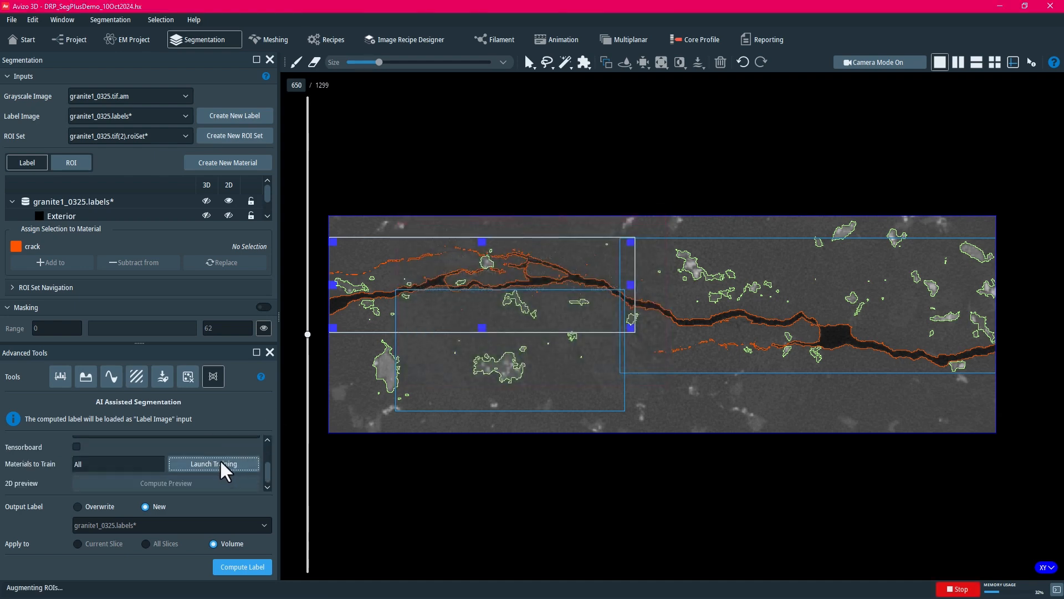